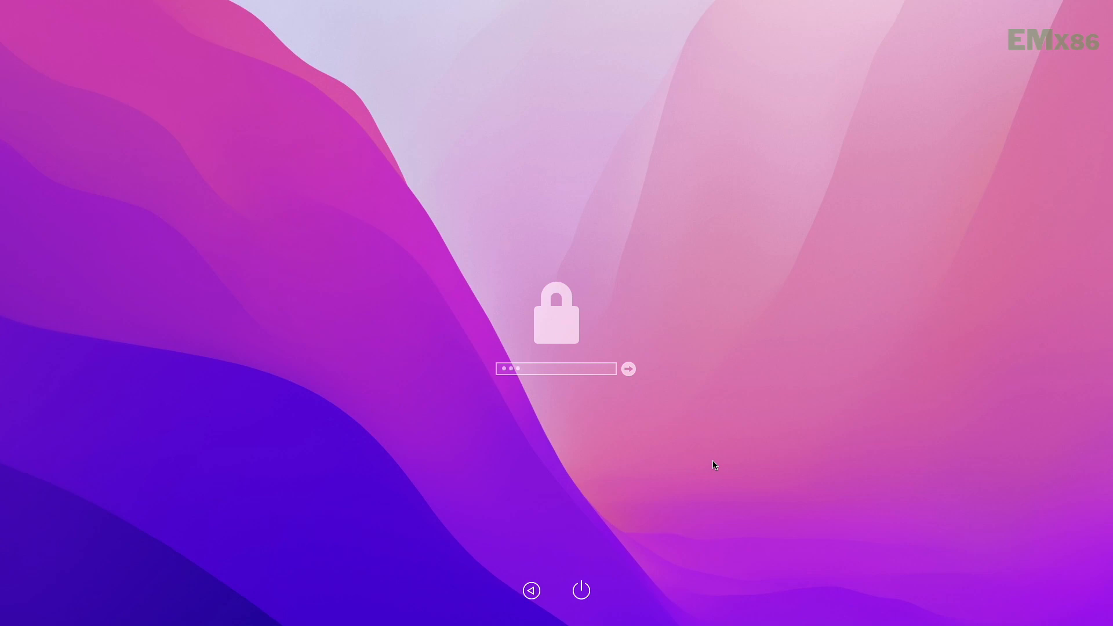
- Submit the account password to reach the macOS desktop
click(627, 368)
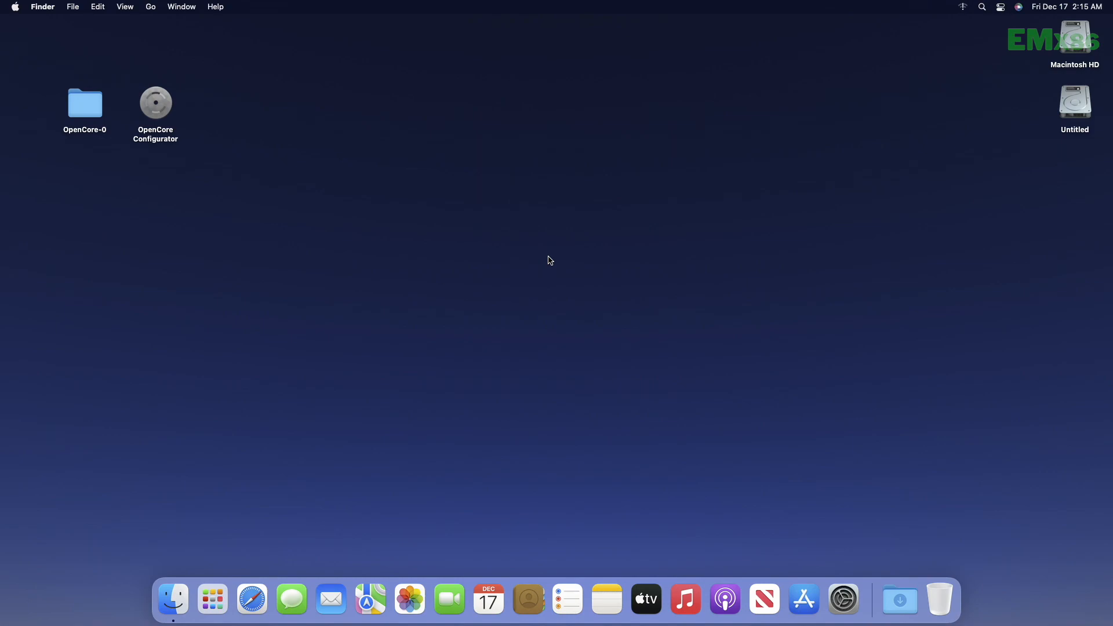
mouse_move(124, 136)
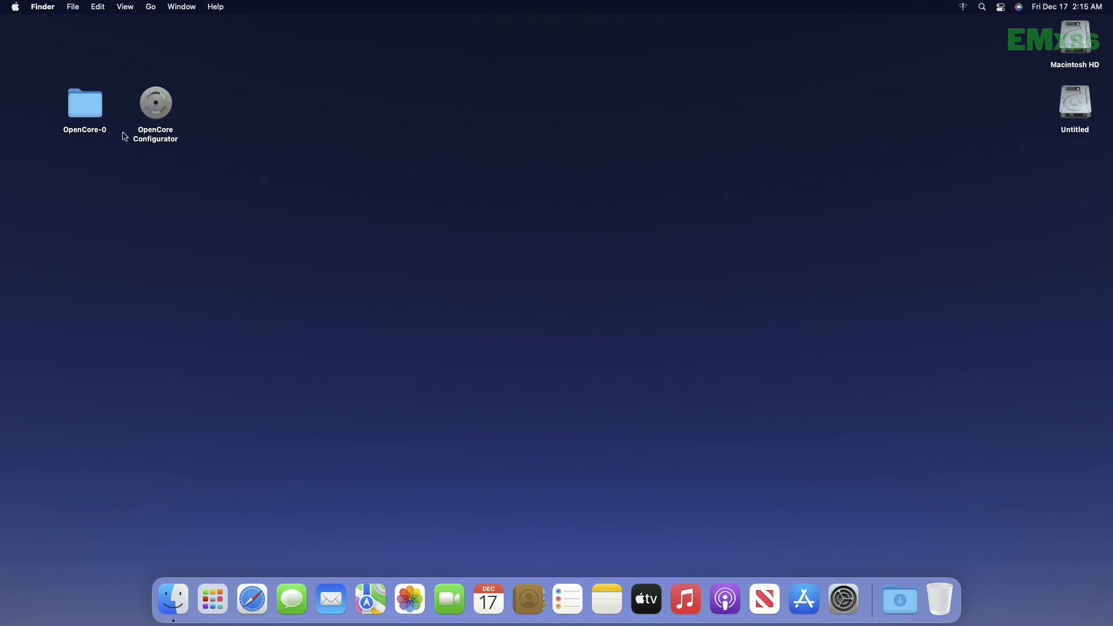
click(154, 102)
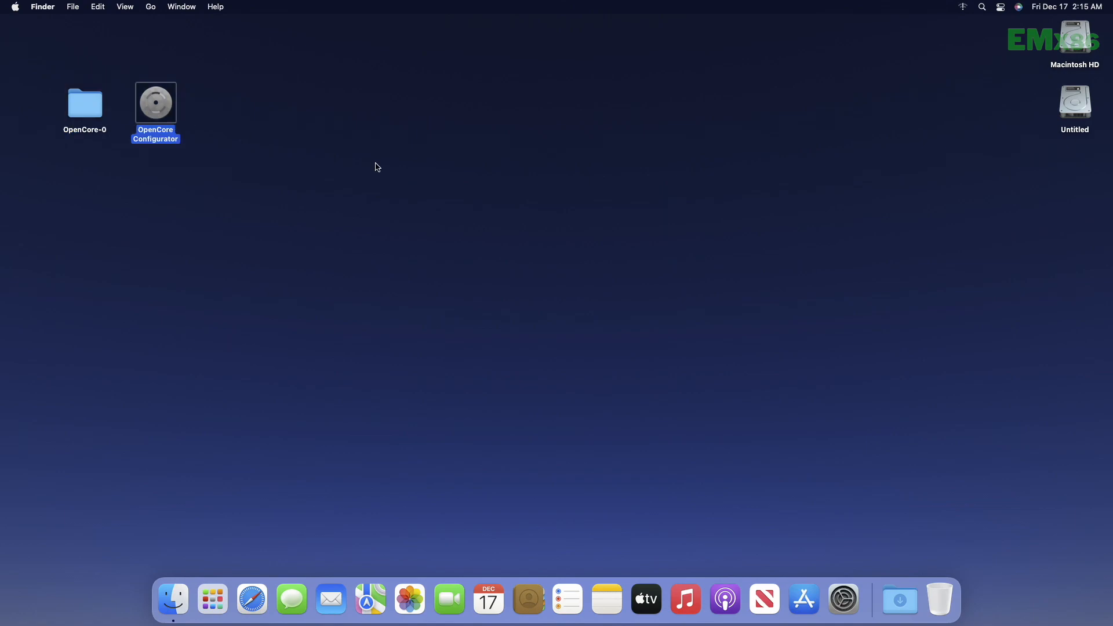
click(83, 103)
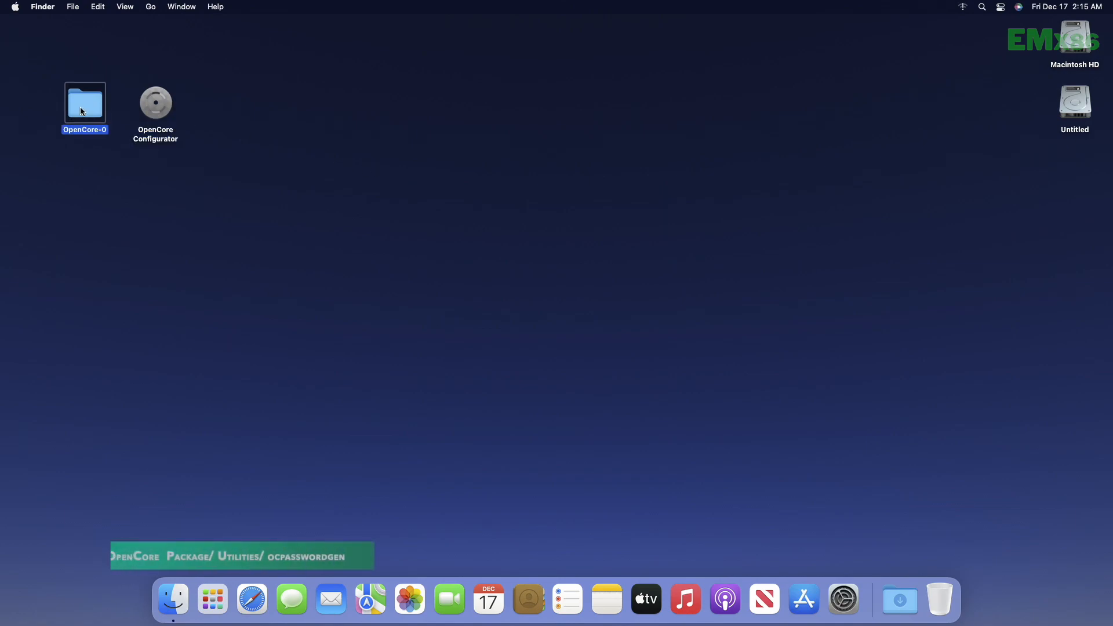
double_click(85, 104)
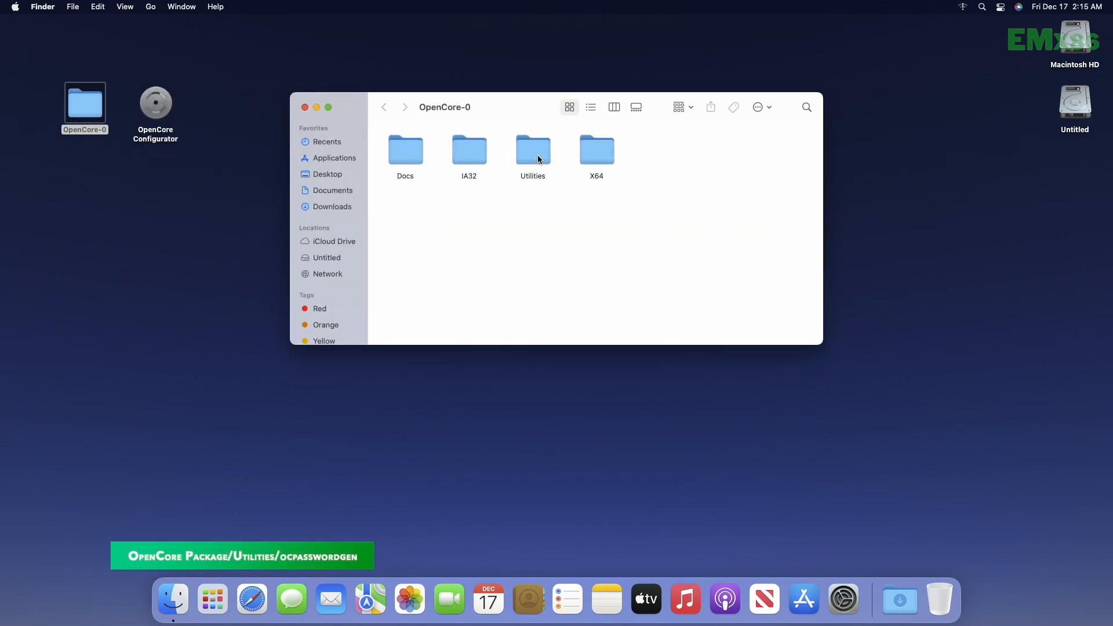
double_click(532, 149)
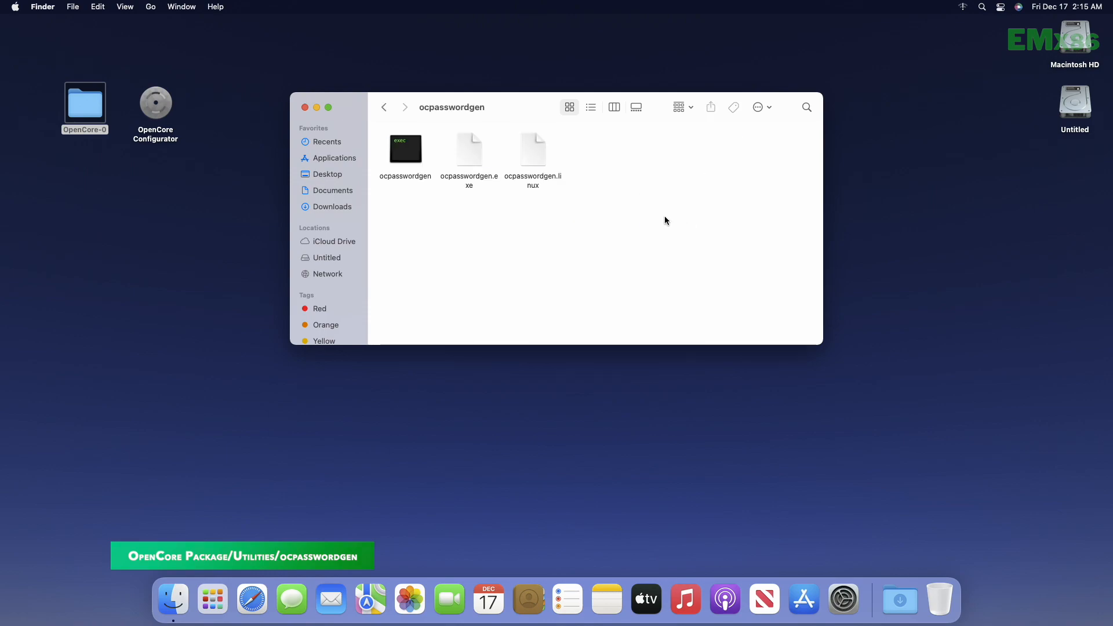
double_click(405, 150)
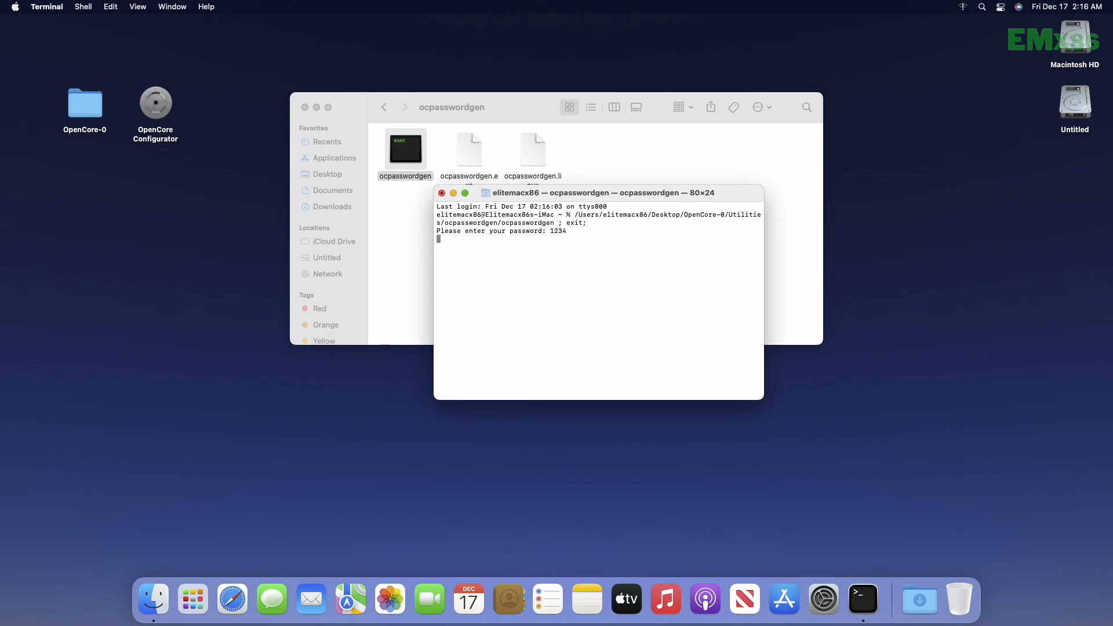
mouse_move(521, 270)
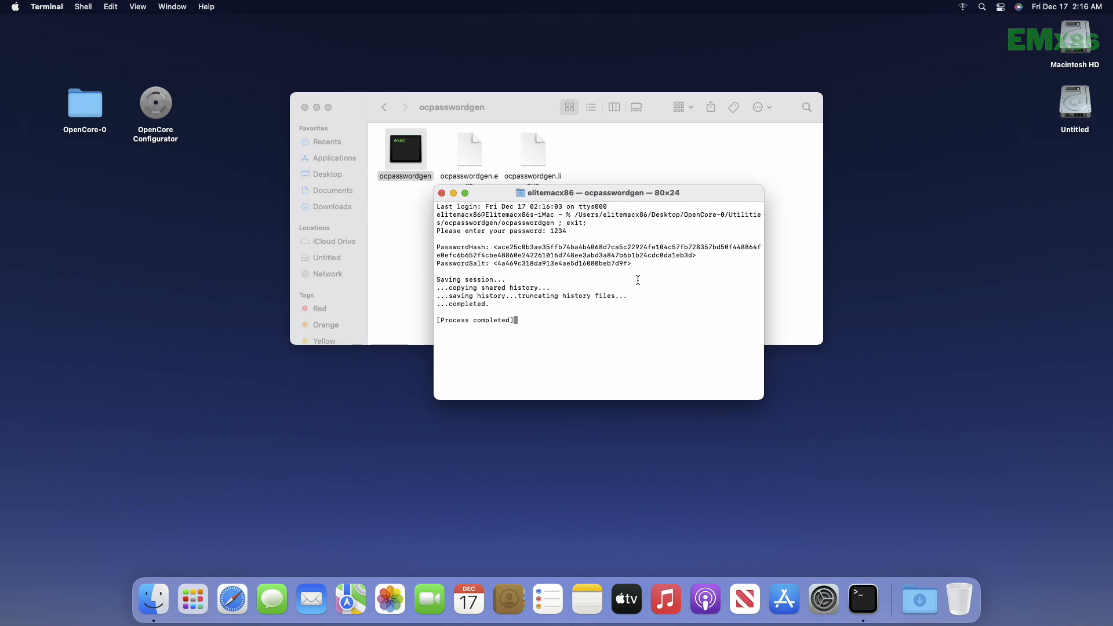
- Launch OpenCore Configurator via Open and mount the EFI partition on disk0s1
right_click(154, 101)
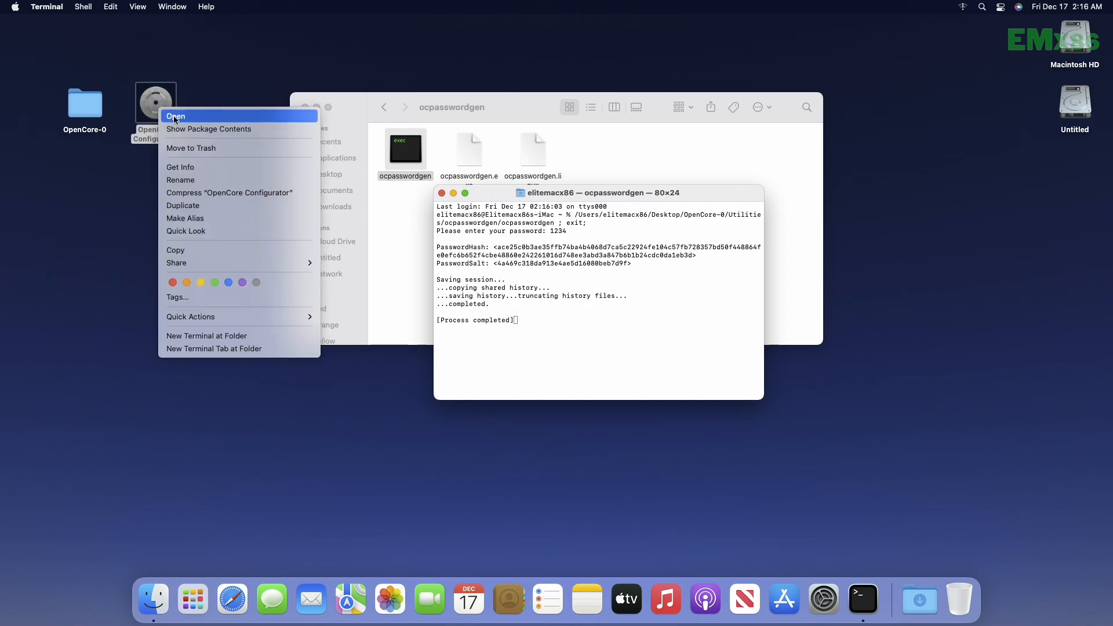
click(175, 116)
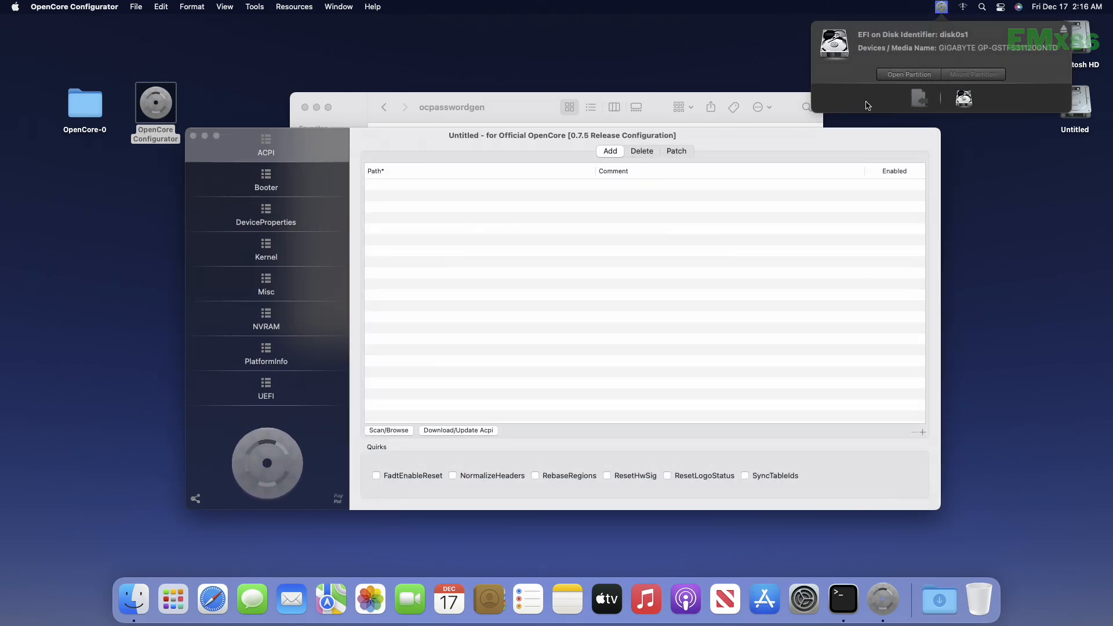
click(74, 7)
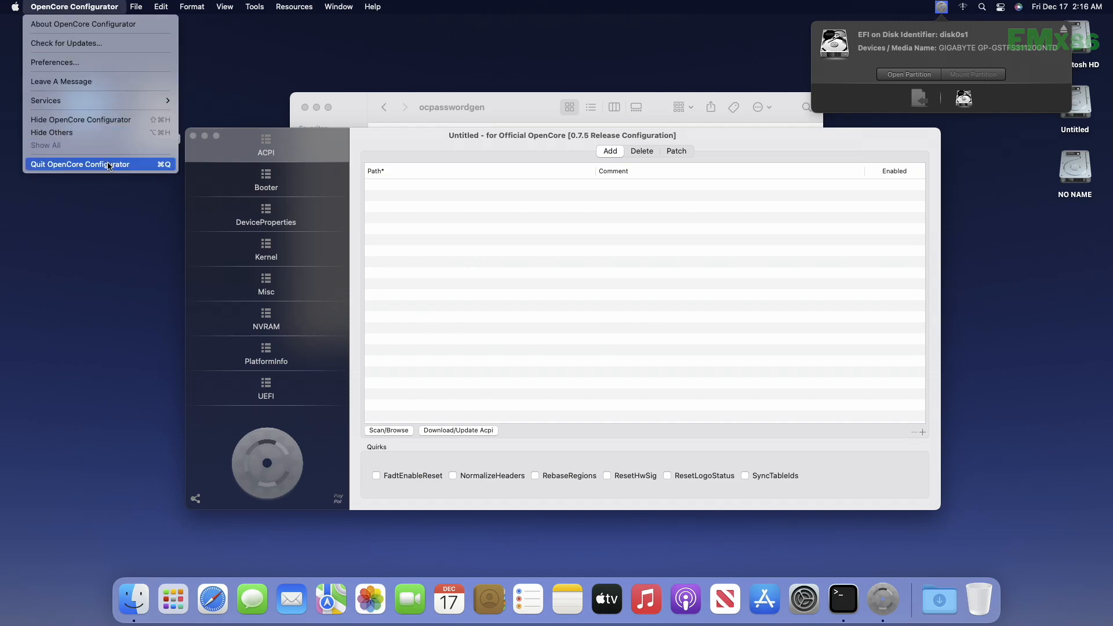
- Quit the configurator and open NO NAME > EFI > OC > config.plist in it
click(80, 163)
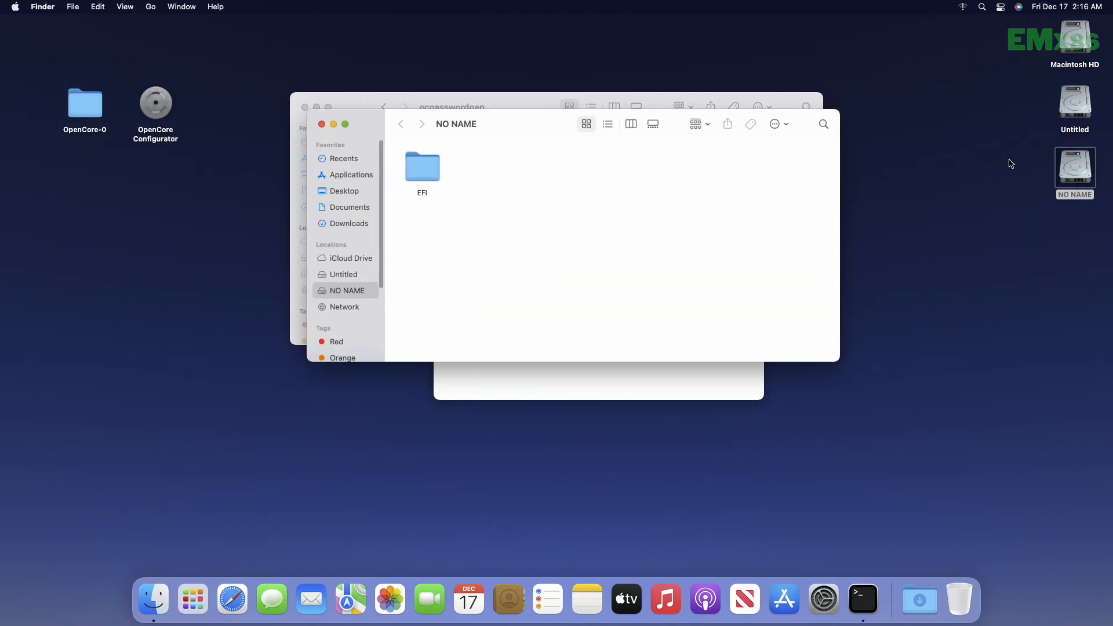
double_click(422, 167)
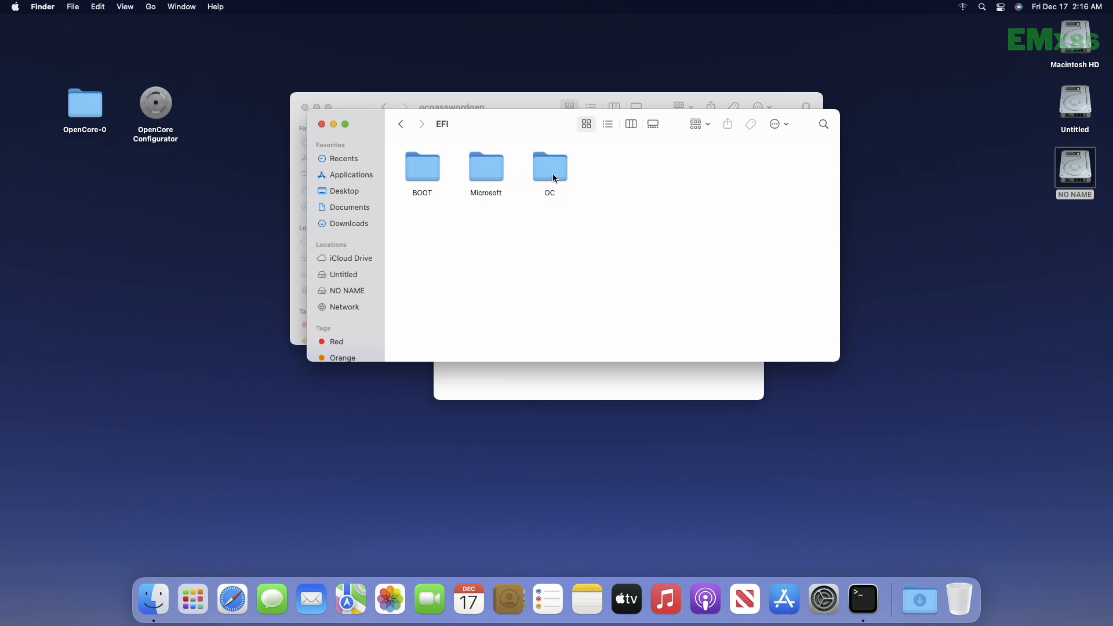
double_click(549, 165)
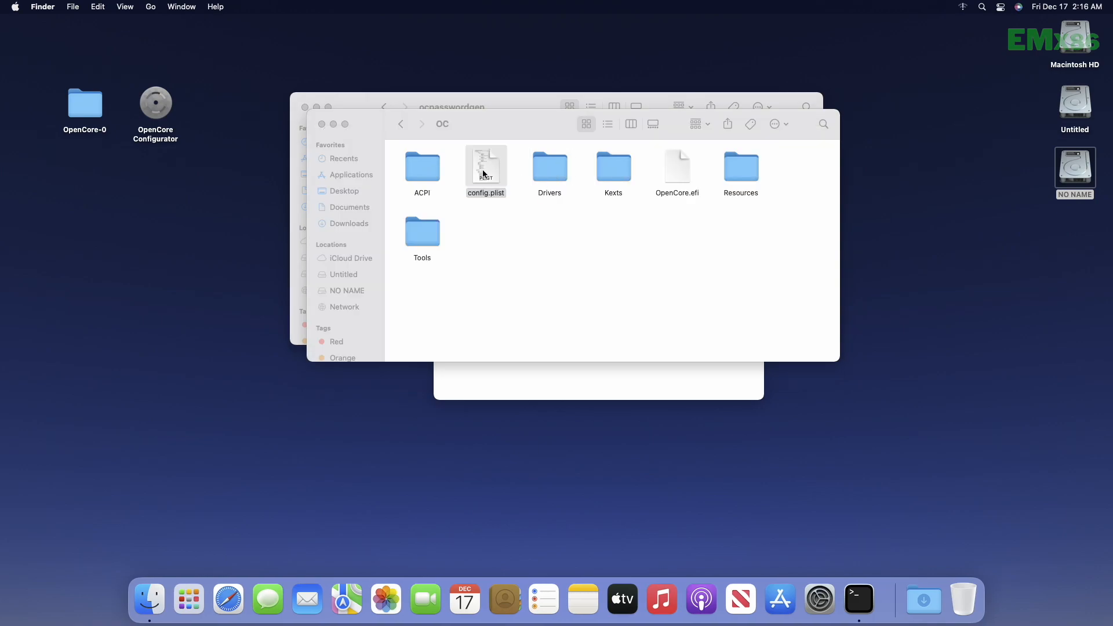
double_click(486, 162)
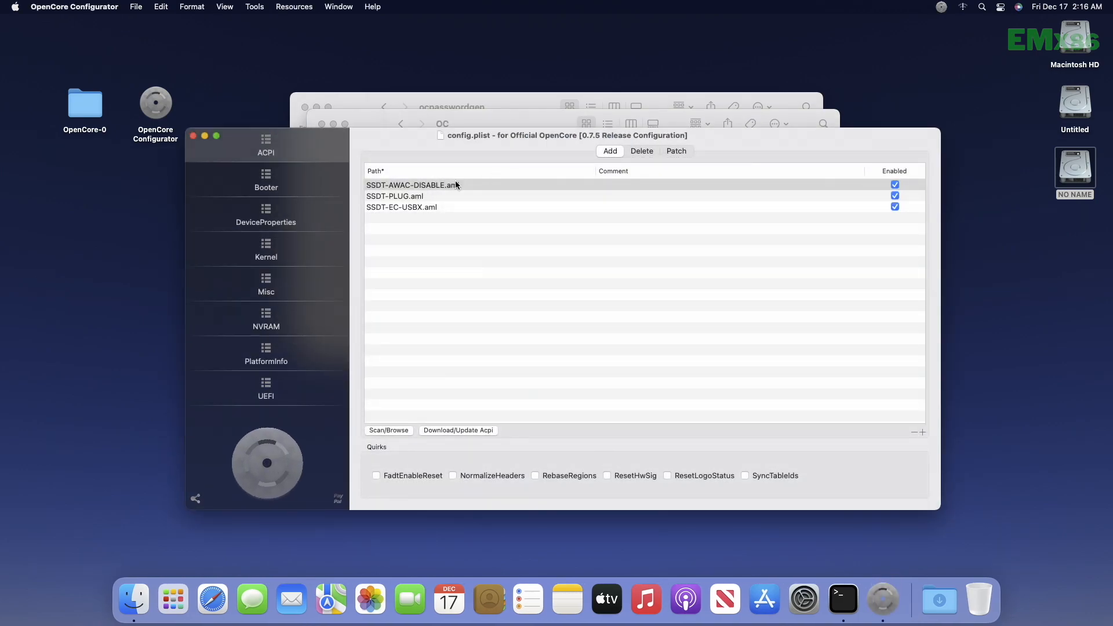
- Paste the generated hash into PasswordHash under Misc > Security
click(265, 283)
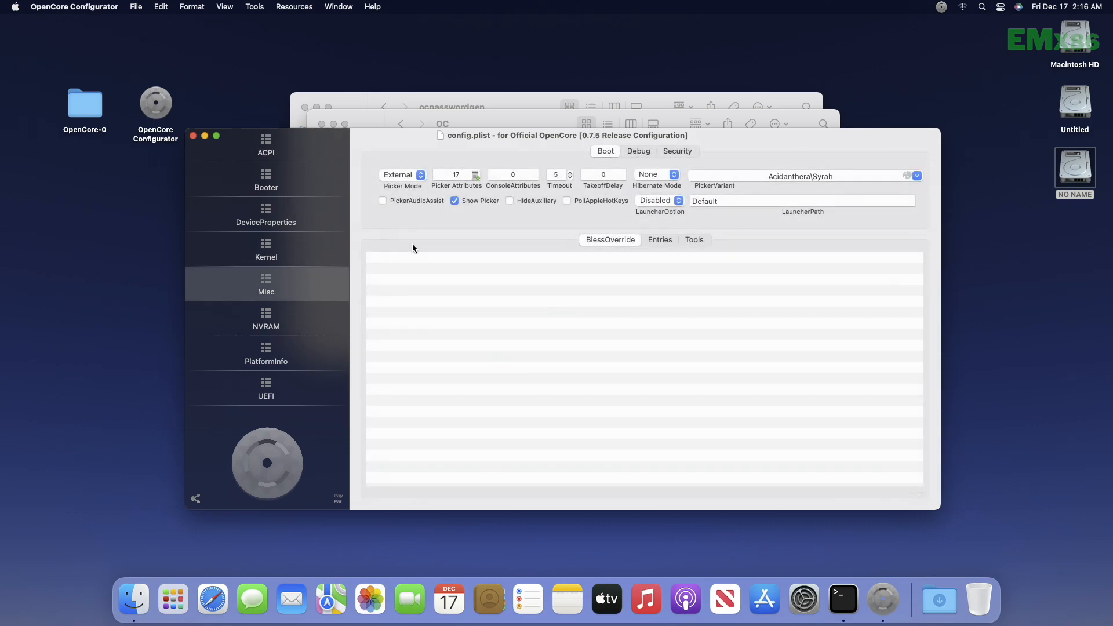
click(676, 151)
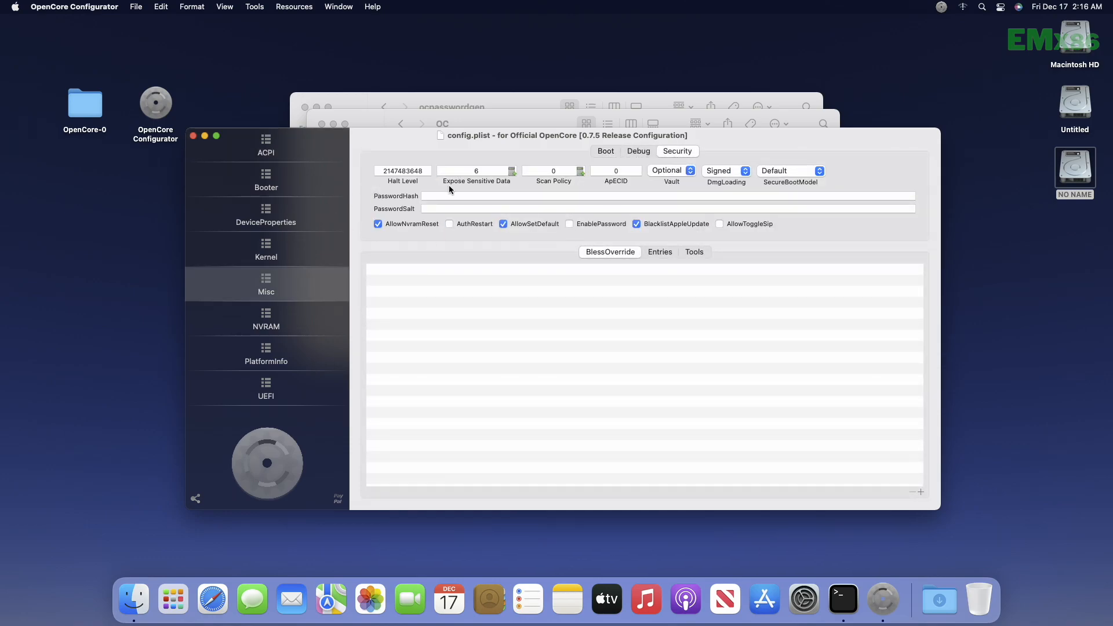
mouse_move(778, 568)
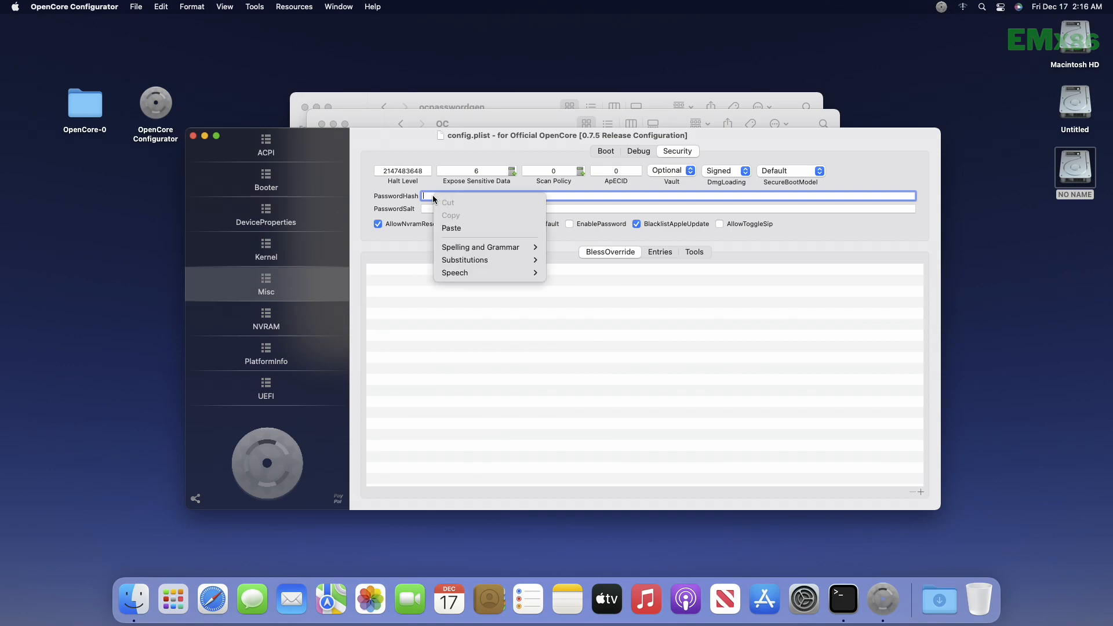
click(451, 229)
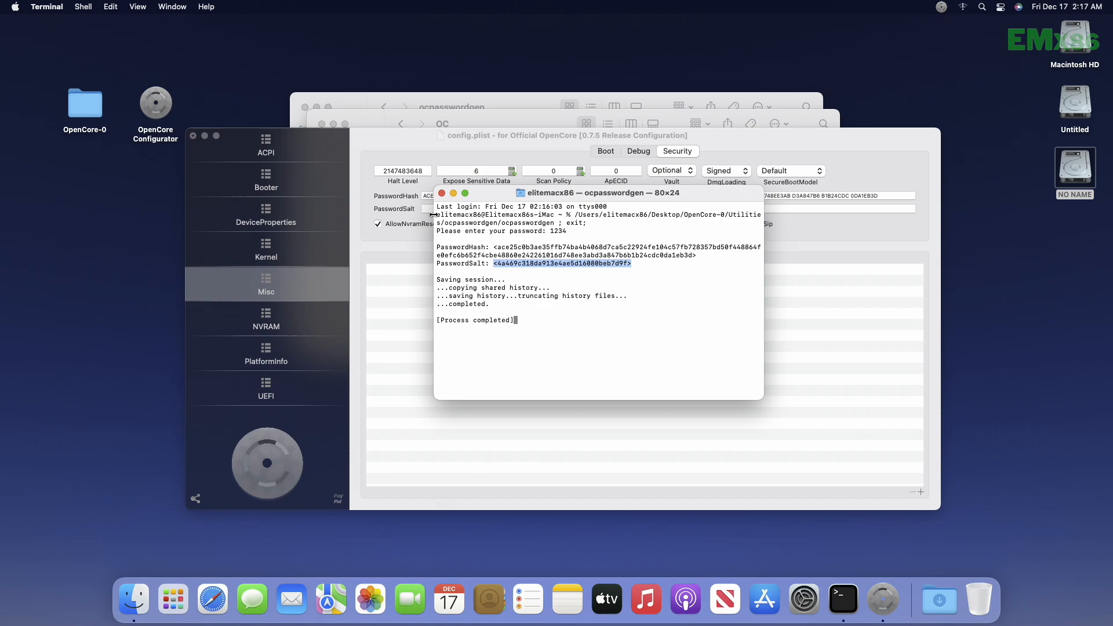
- Paste the salt into PasswordSalt, enable EnablePassword, and quit the configurator
right_click(668, 207)
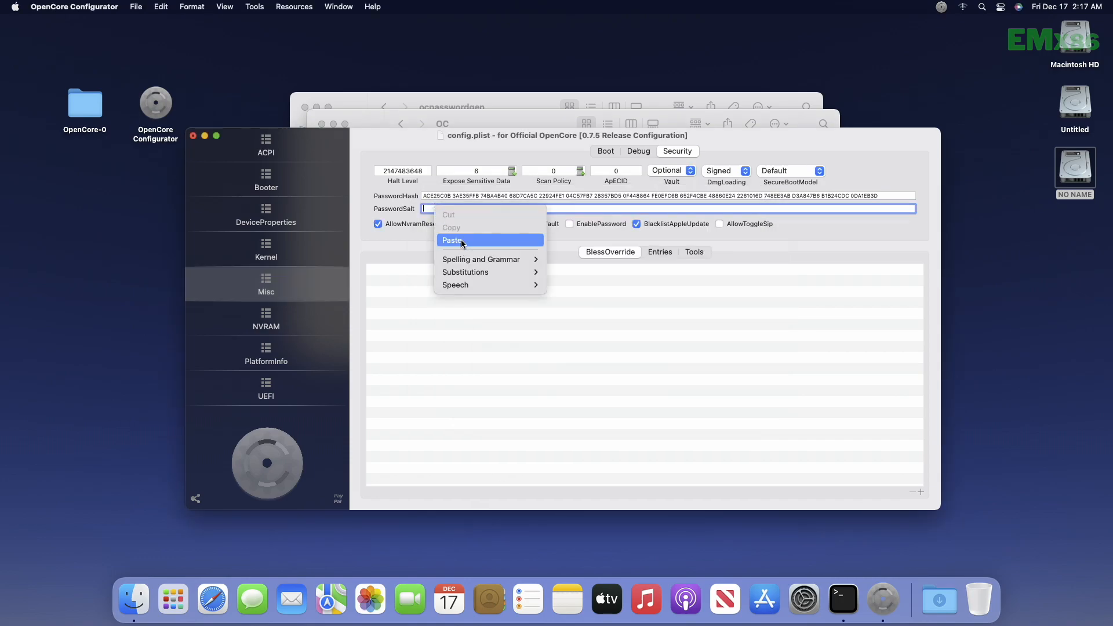
click(452, 240)
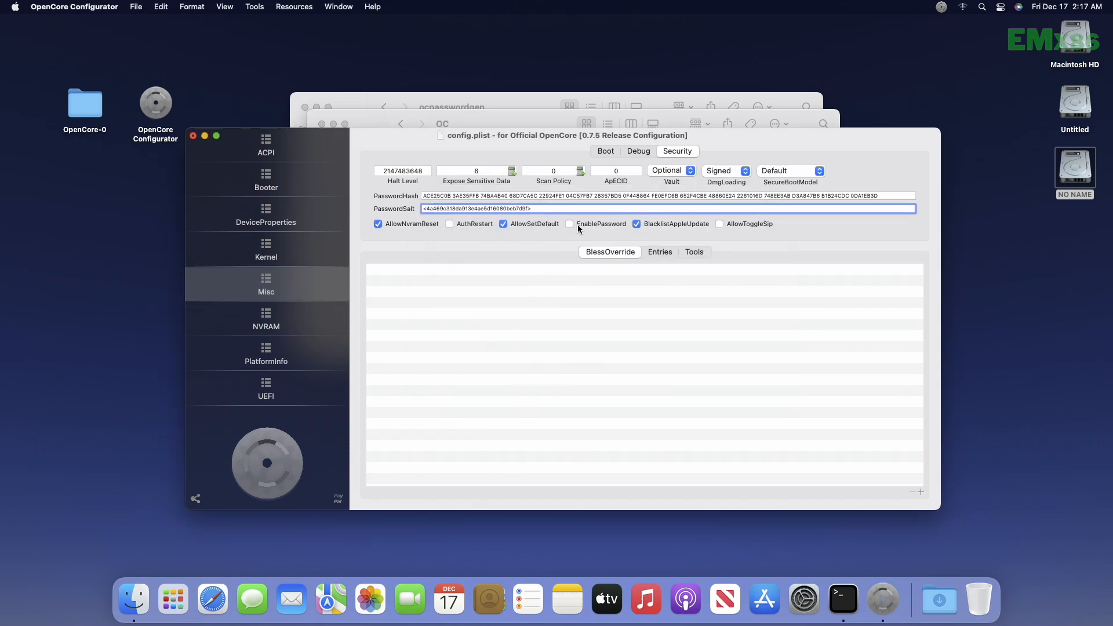
click(569, 224)
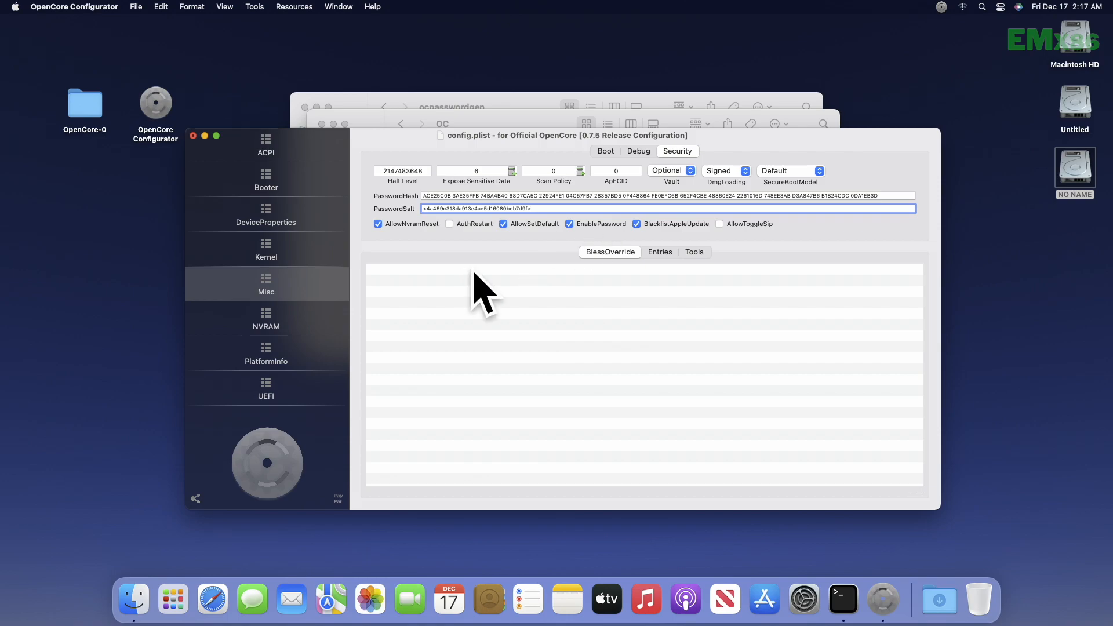
click(74, 7)
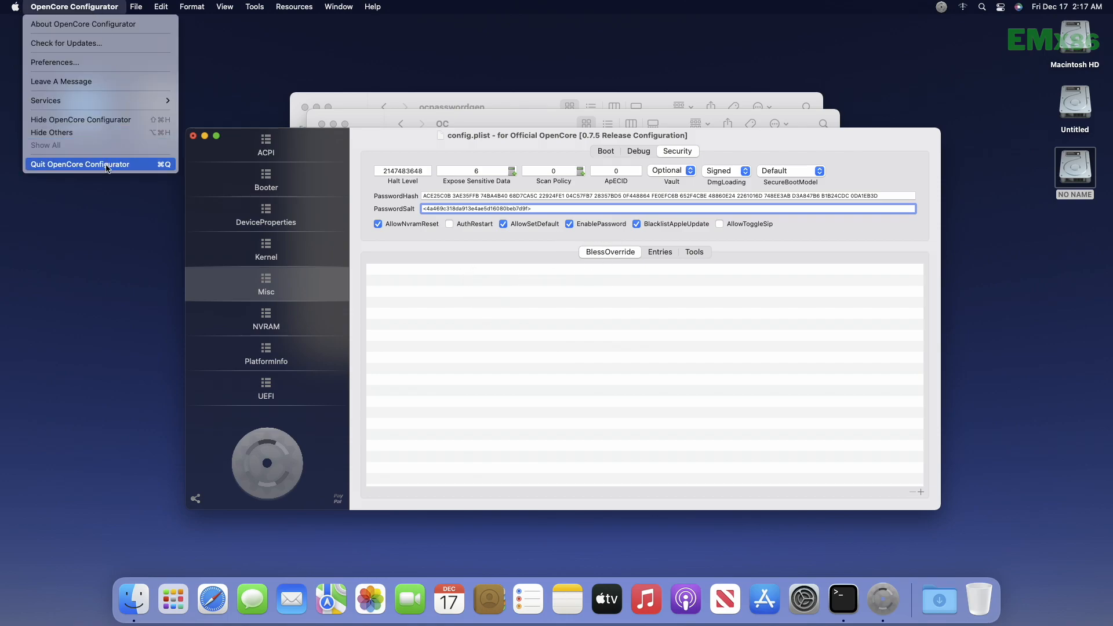
click(80, 163)
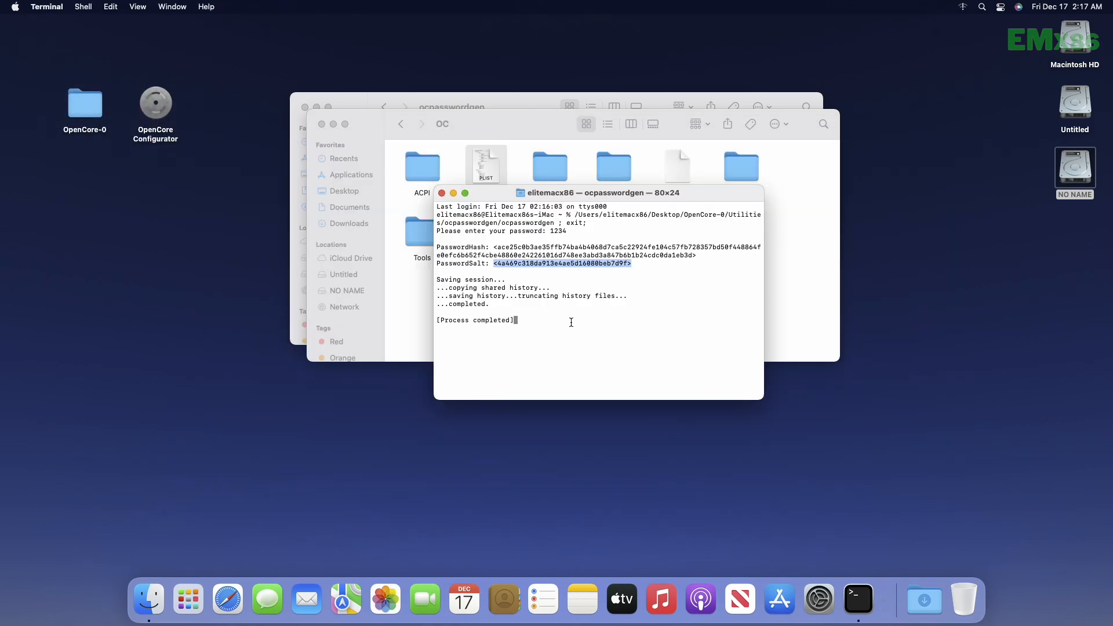
- Quit Terminal, close the ocpasswordgen Finder window, and restart via the Apple menu
click(46, 7)
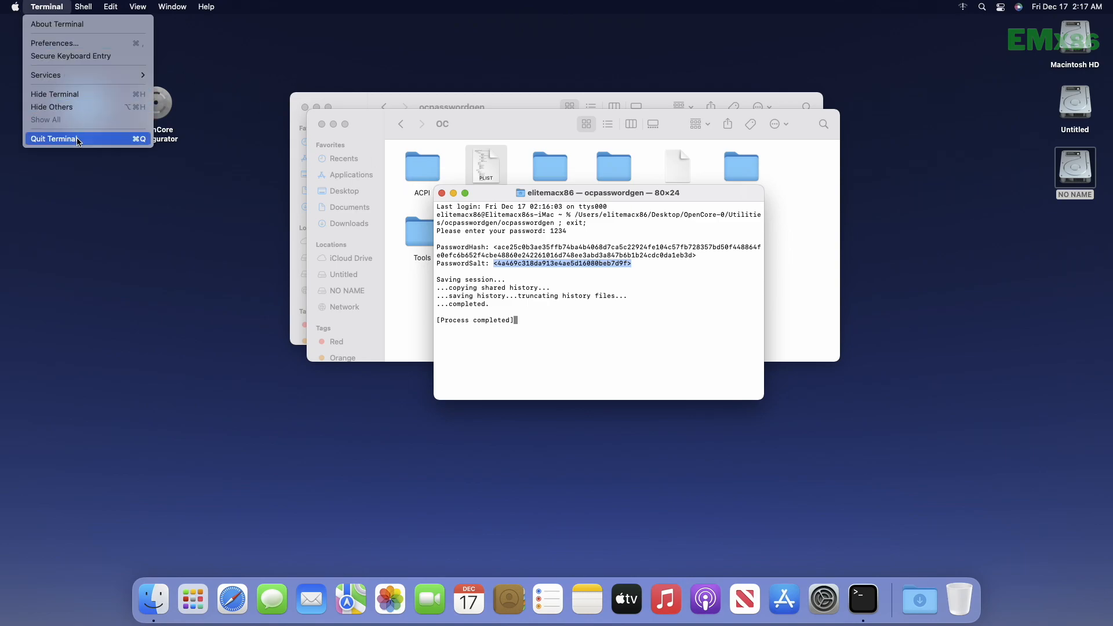
click(55, 138)
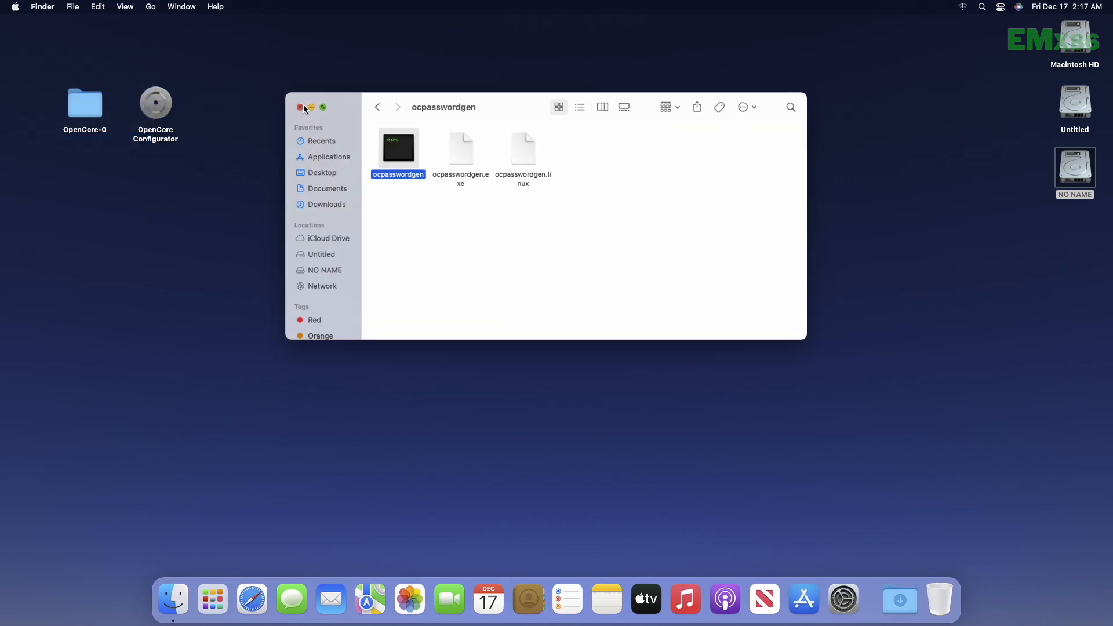
click(300, 106)
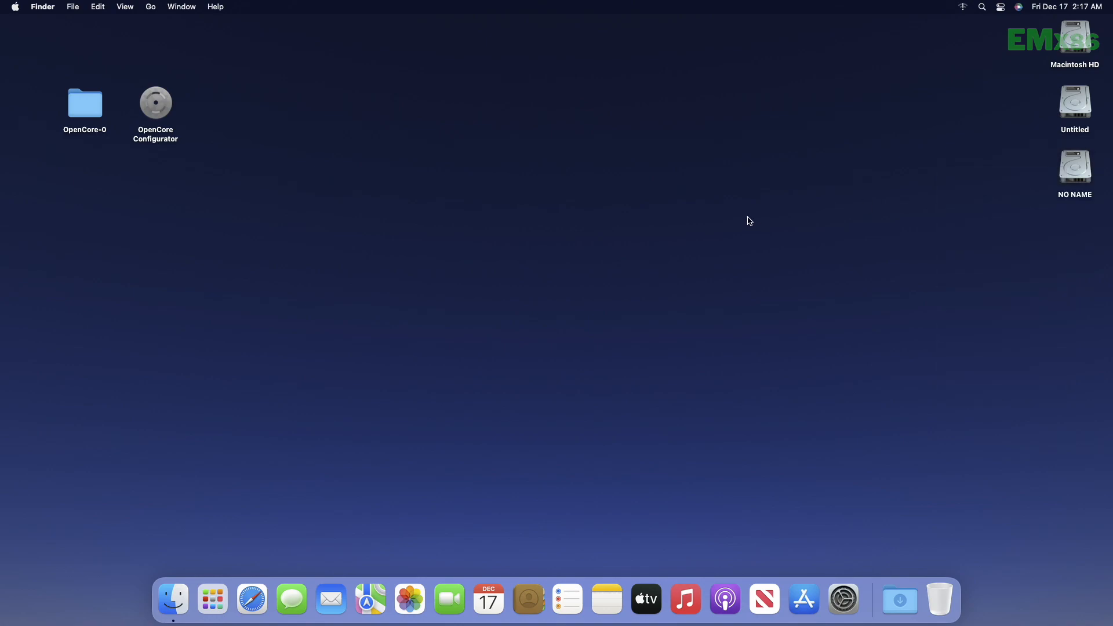
click(14, 7)
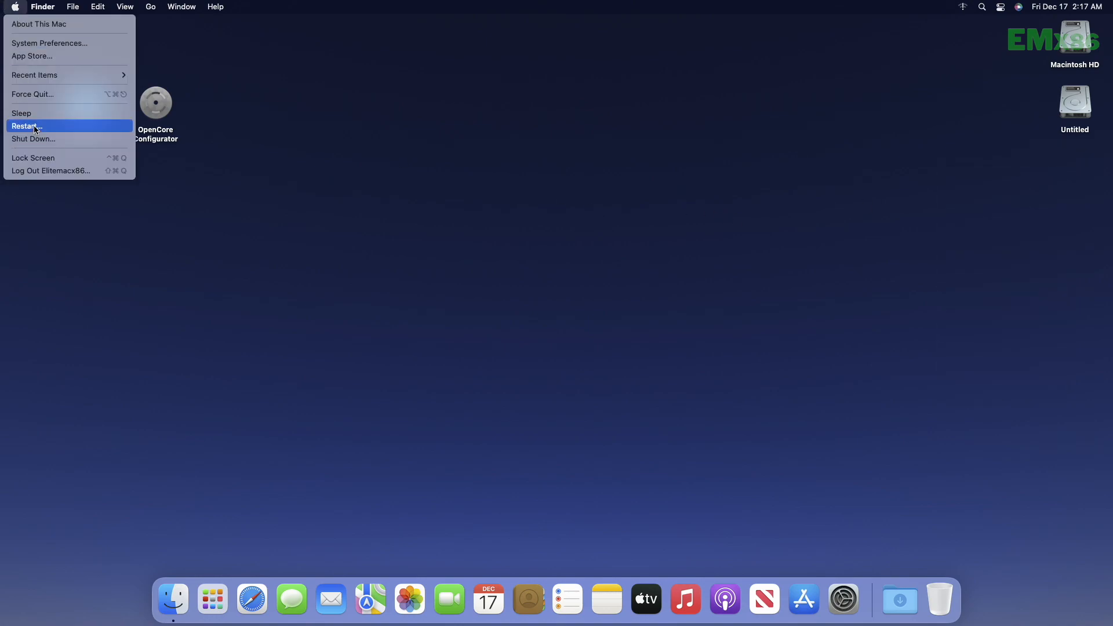
click(27, 126)
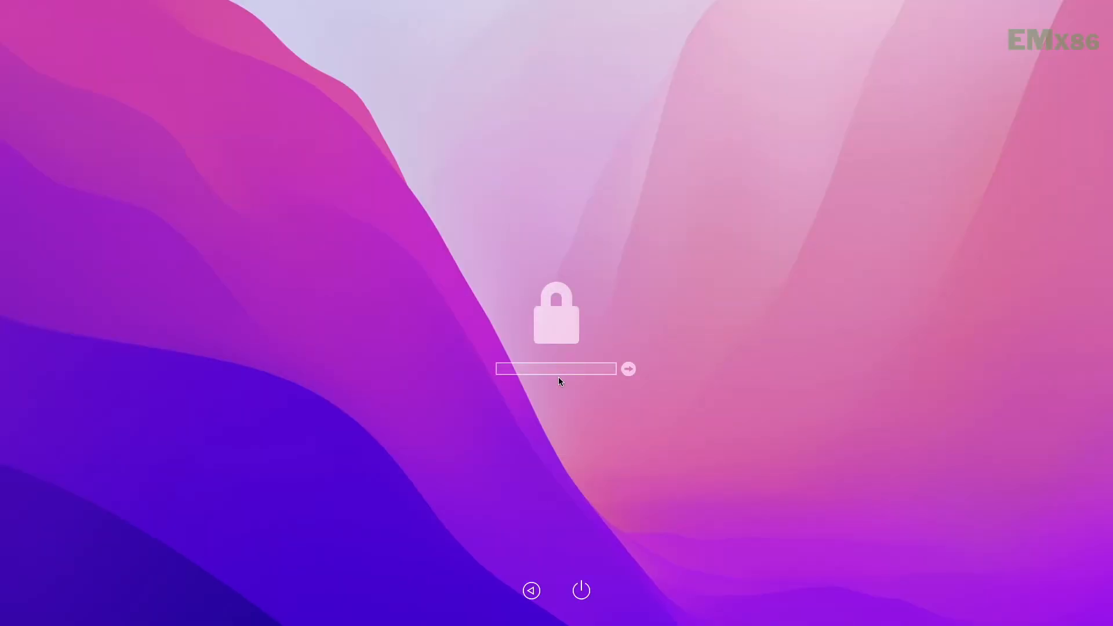
mouse_move(441, 368)
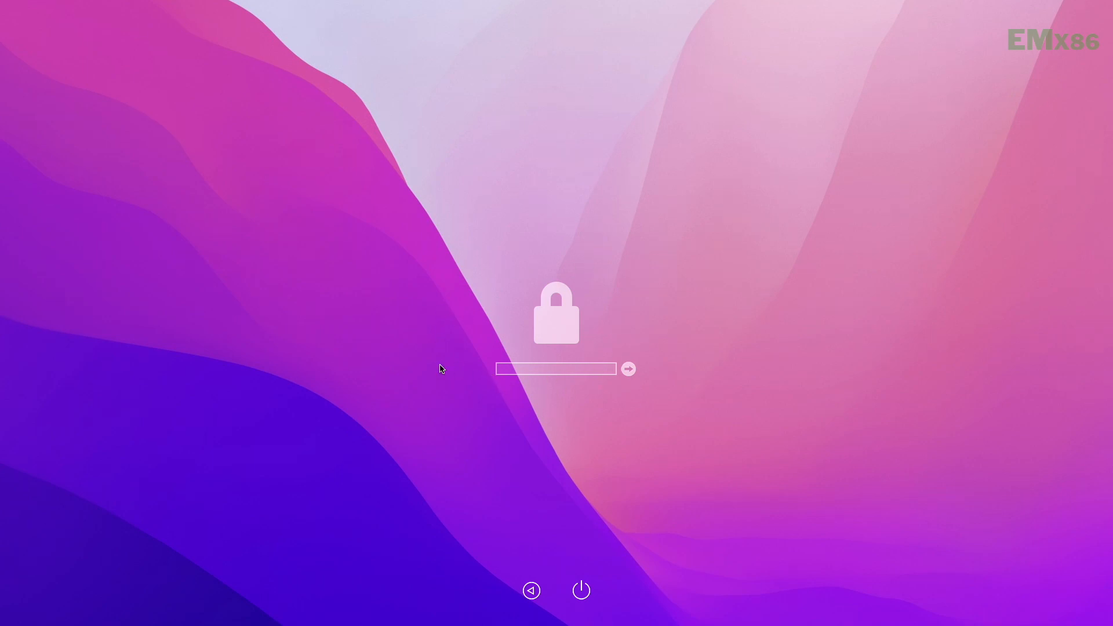
mouse_move(715, 465)
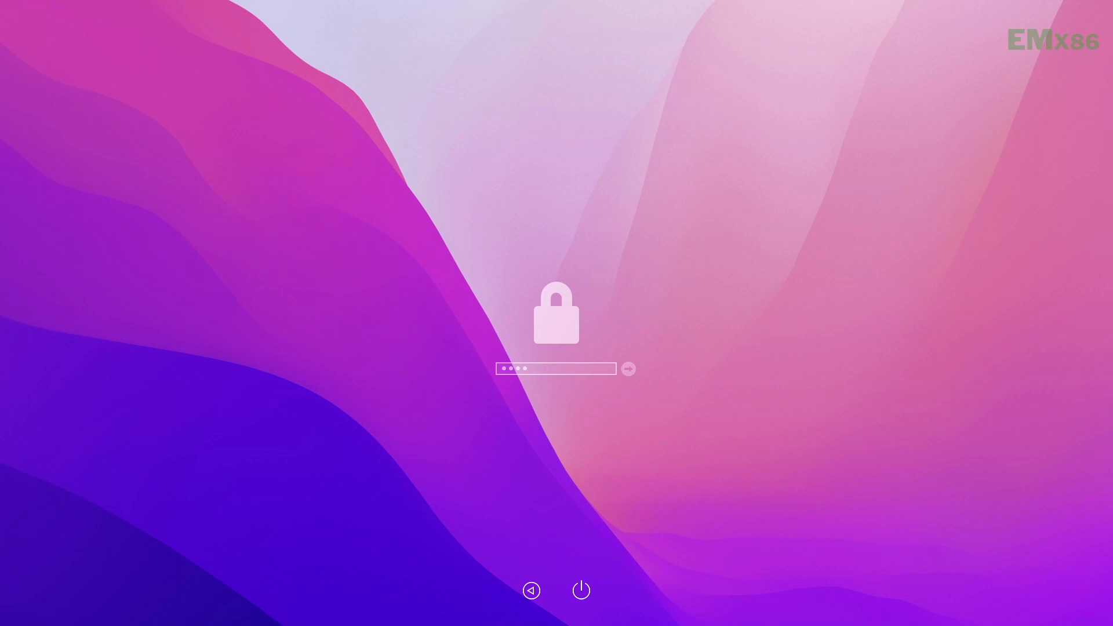
- Submit the boot password to reveal Macintosh HD, Recovery, Windows and Reset NVRAM
click(627, 369)
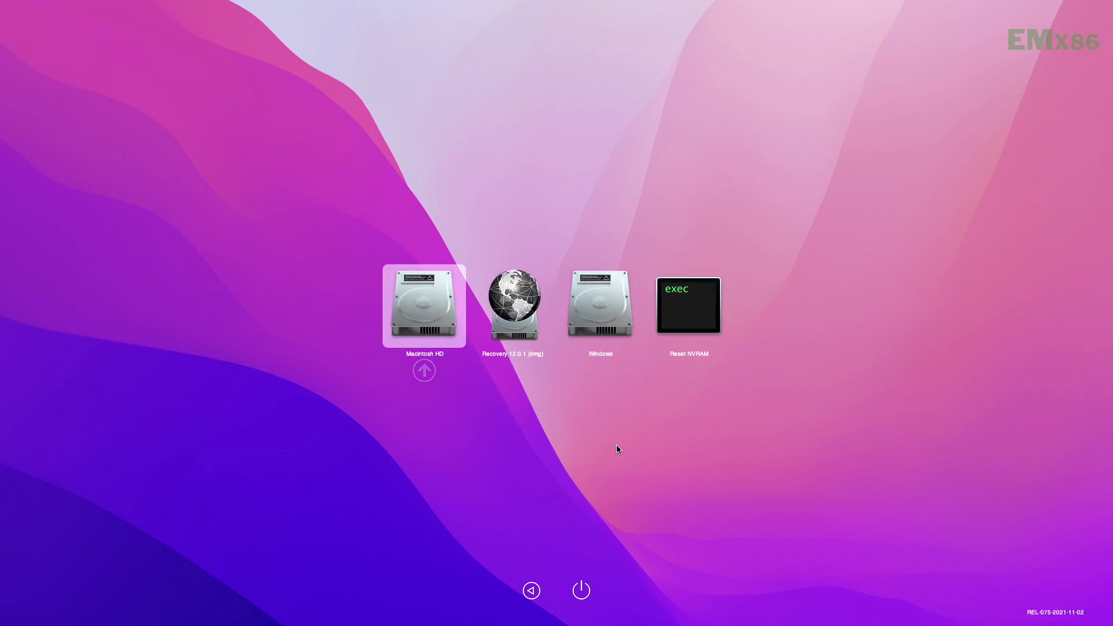